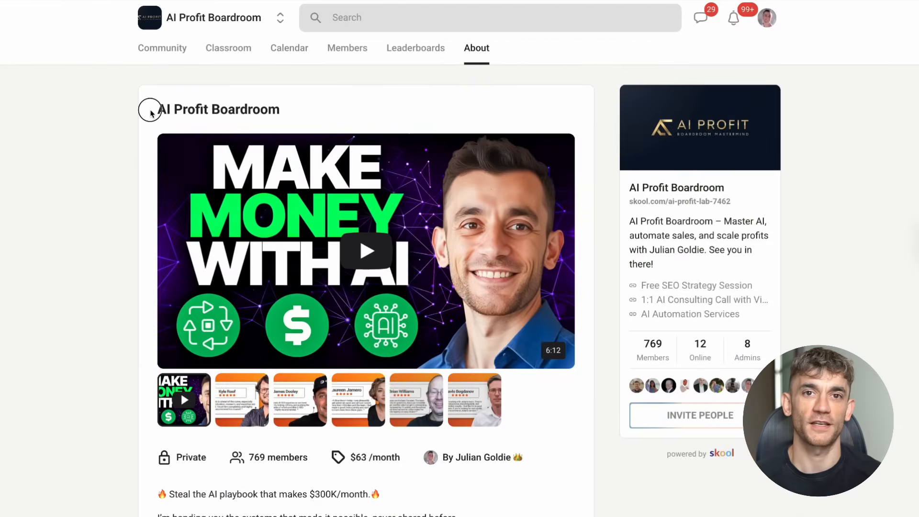
mouse_move(198, 159)
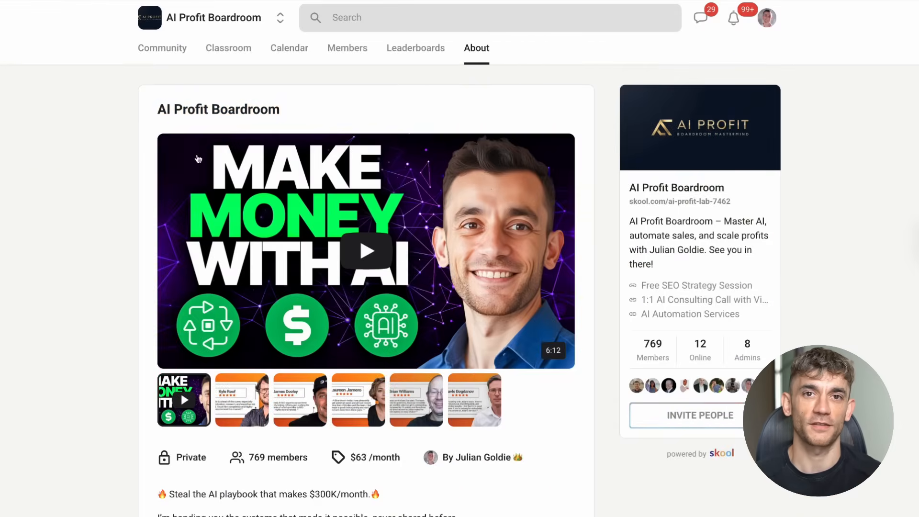
mouse_move(463, 161)
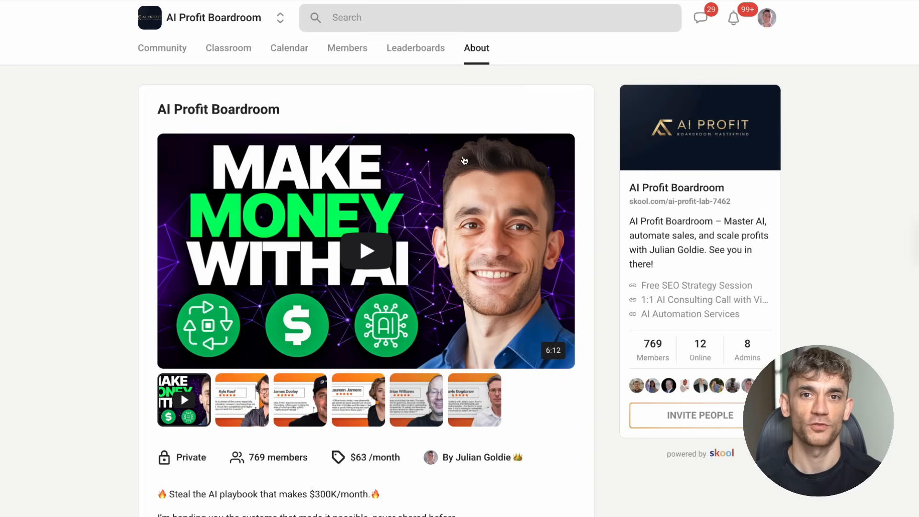
Browse the AI Profit Boardroom classroom and view the N8N Templates & Workflows course
click(228, 48)
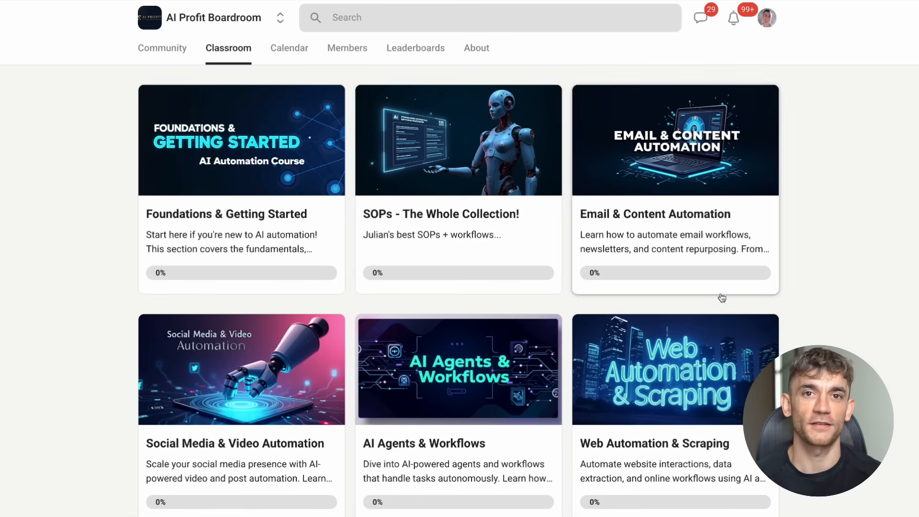
scroll(down, 3)
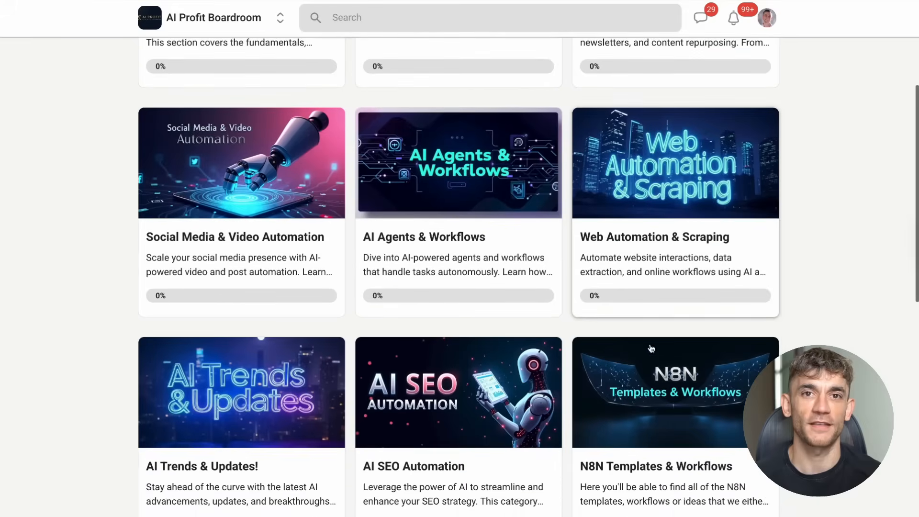
click(674, 391)
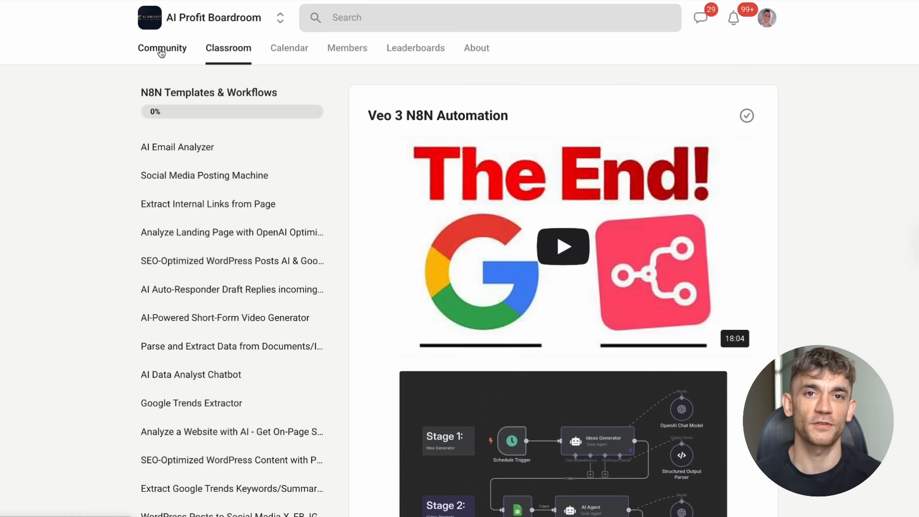
Return to the community feed and read the Weekly wins post
click(162, 48)
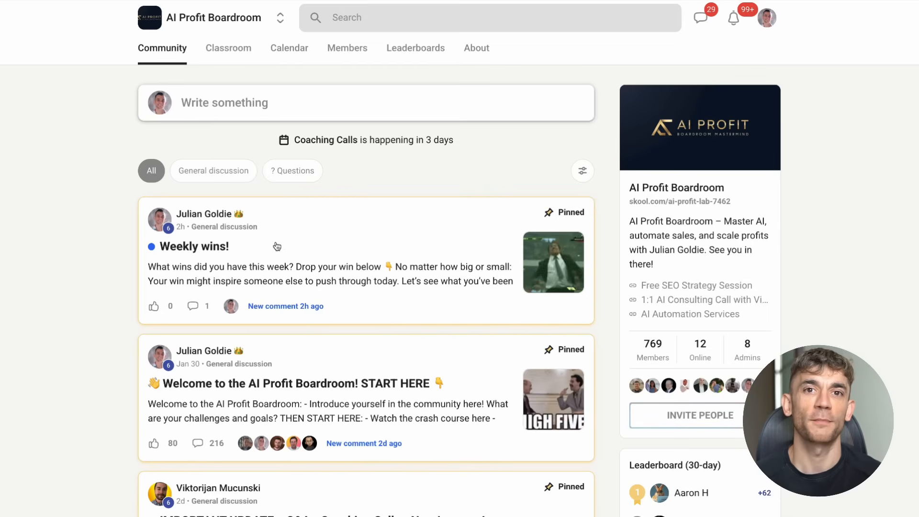
click(193, 246)
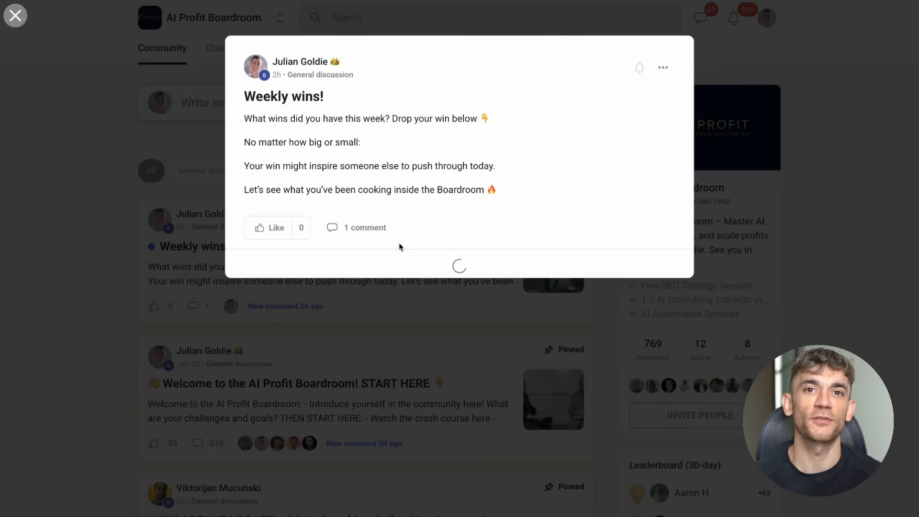
click(15, 15)
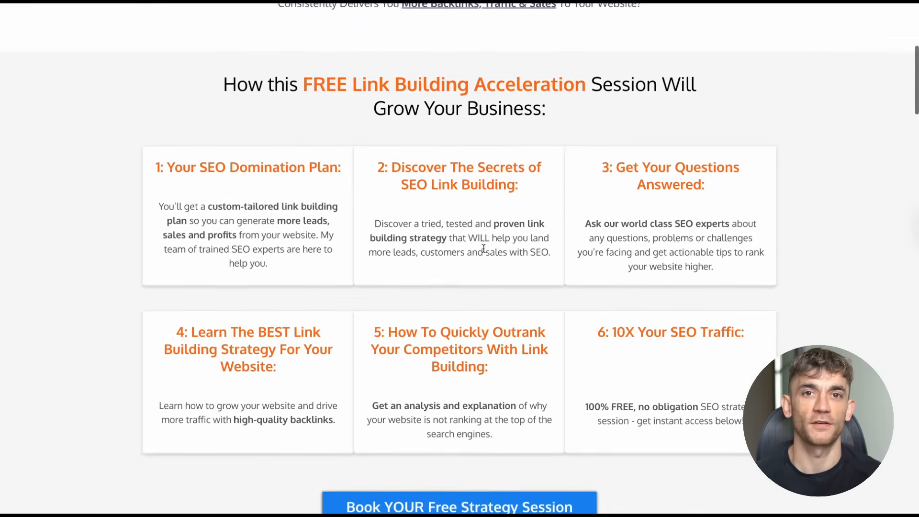
Scroll the Link Building Acceleration Session landing page to its six numbered benefits
scroll(up, 3)
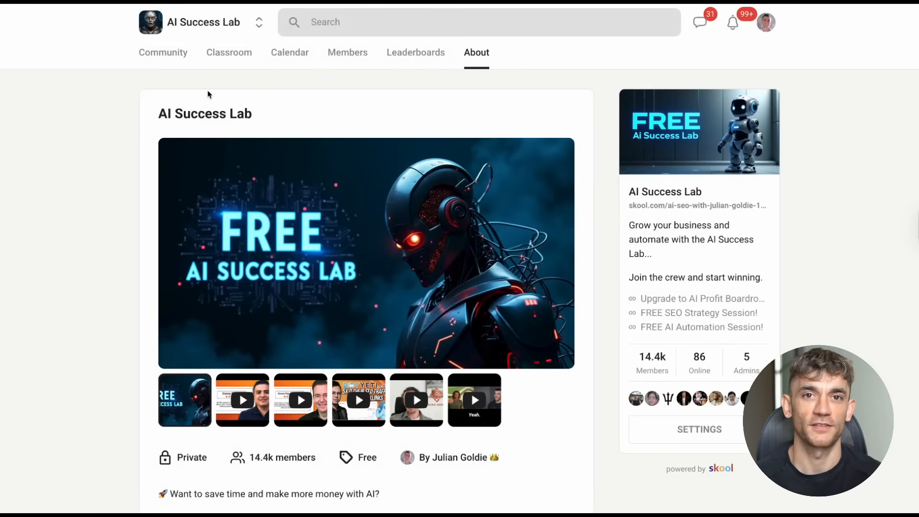
View the AI Success Lab classroom, then browse its community feed with pinned posts and return to top
click(229, 51)
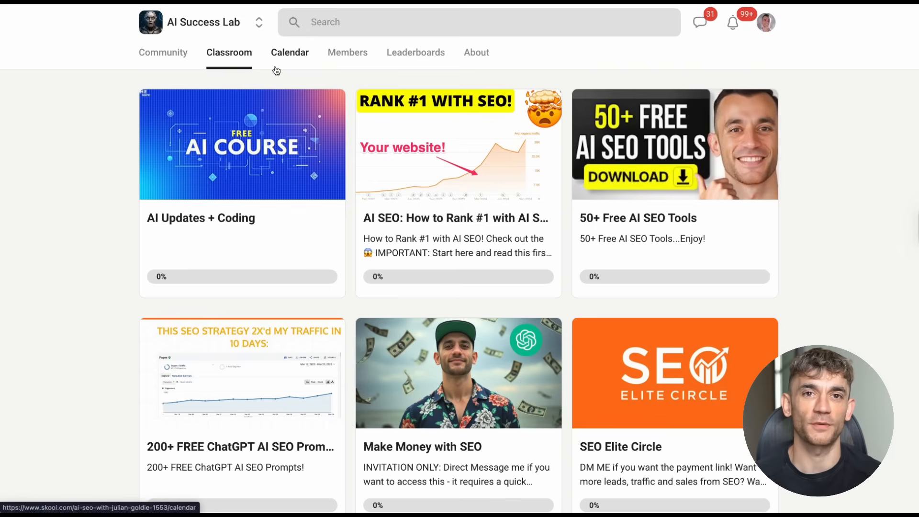
mouse_move(289, 52)
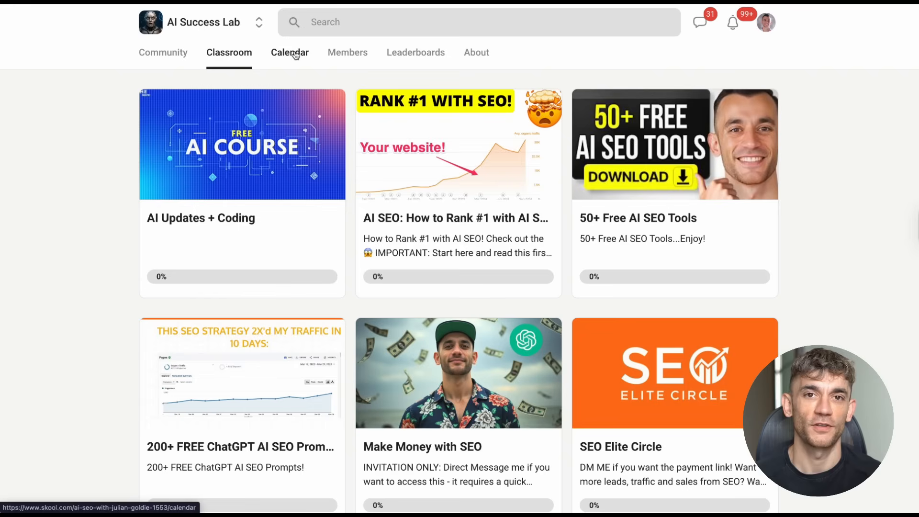
mouse_move(688, 273)
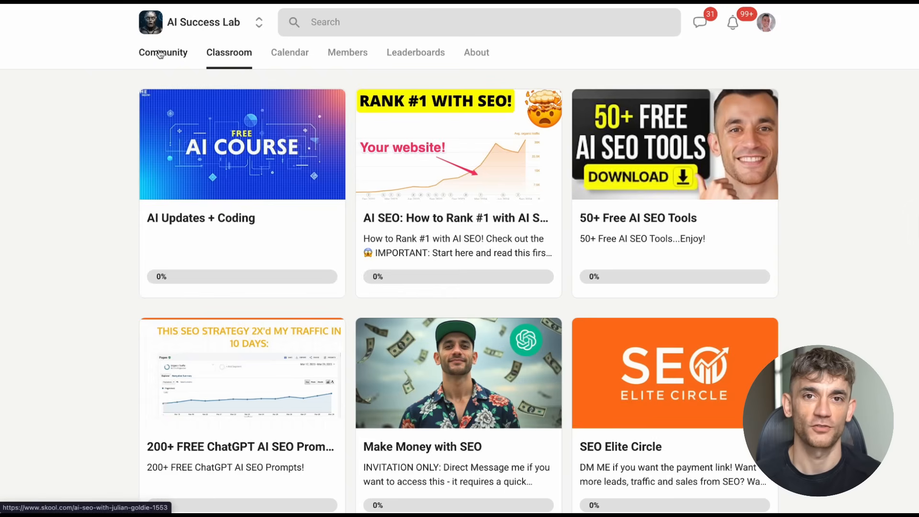
click(163, 52)
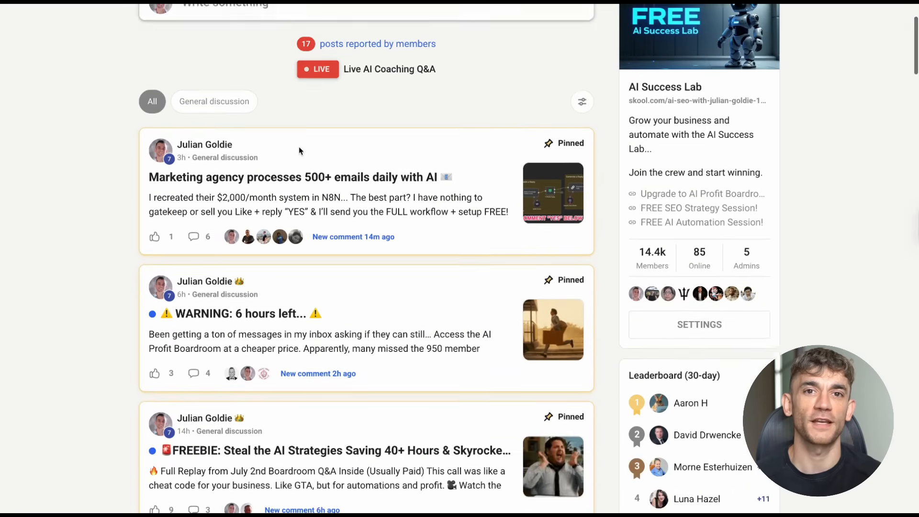
scroll(down, 3)
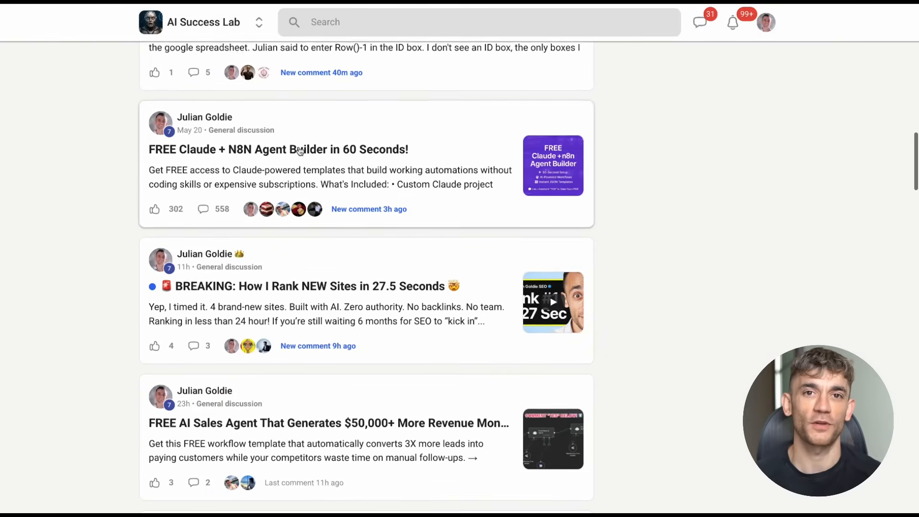
scroll(up, 3)
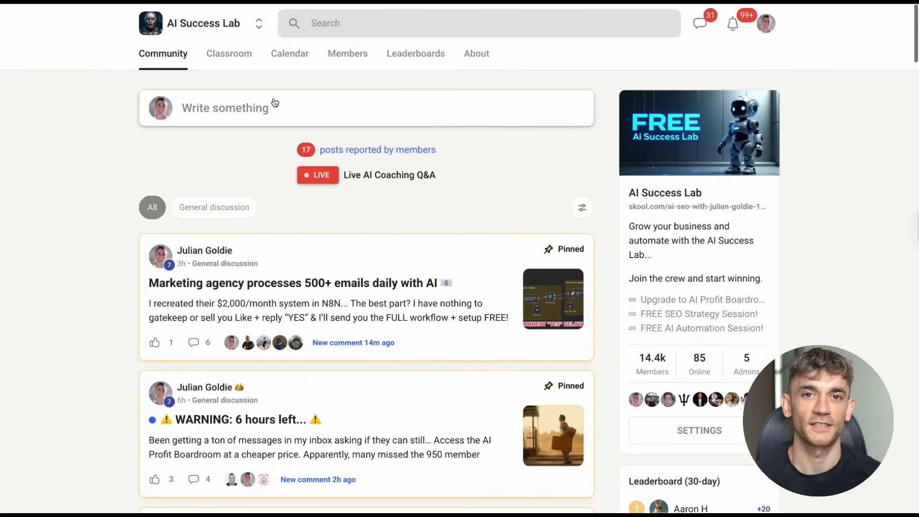
From the classroom, enter the AI Updates + Coding course and select the N8N: Social Media Post Automator lesson
click(229, 54)
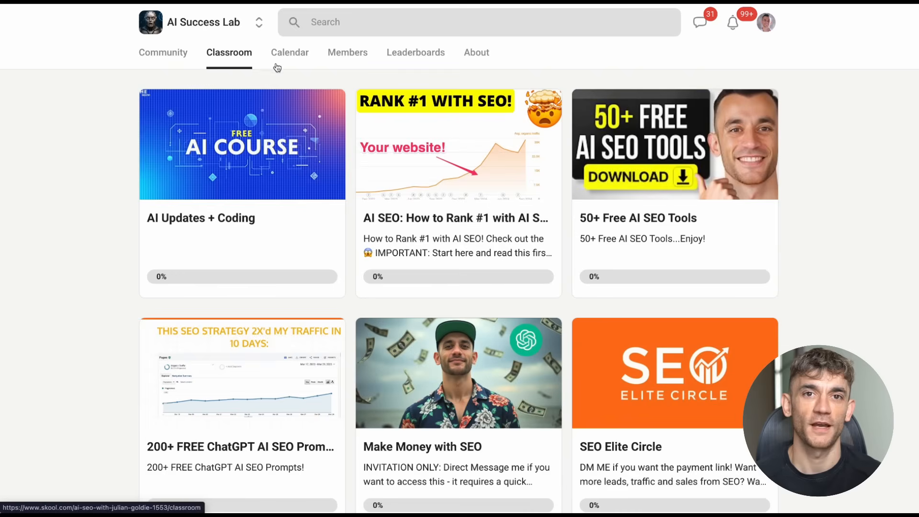
mouse_move(281, 162)
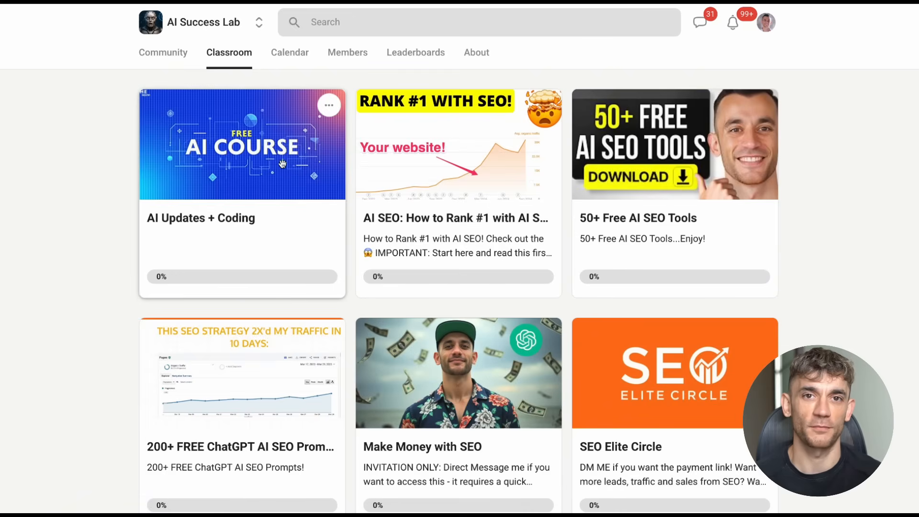
click(241, 144)
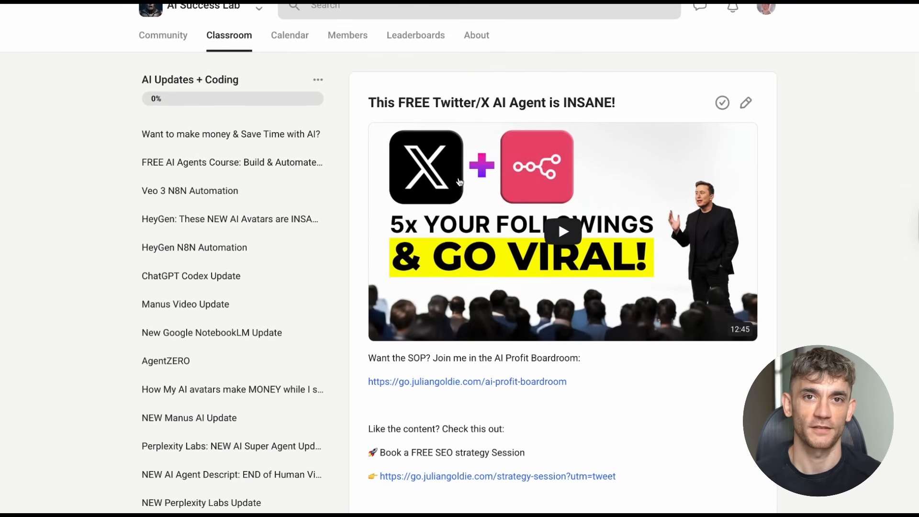
scroll(down, 3)
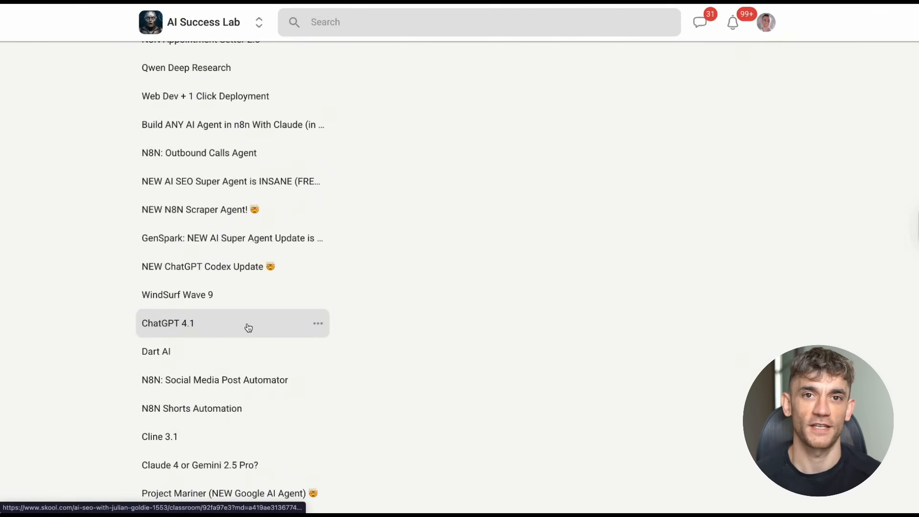
click(214, 380)
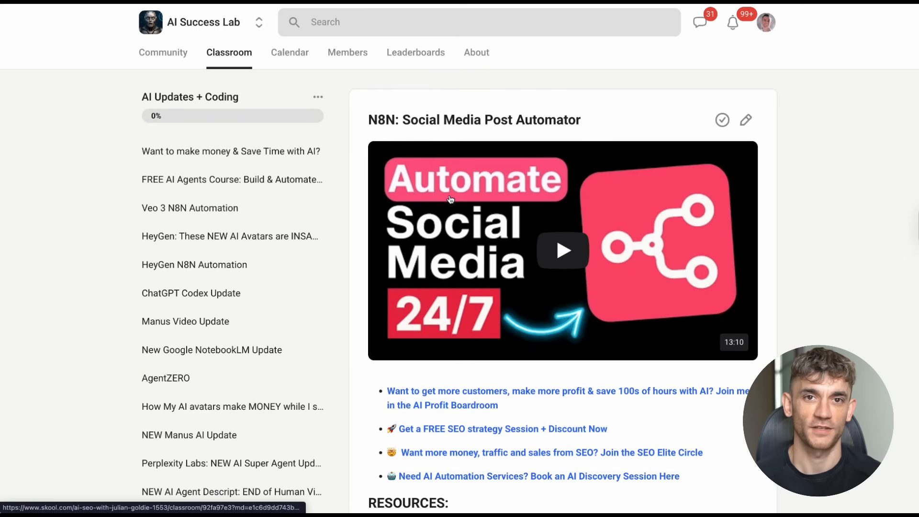
Scroll through the lesson's workflow screenshots, JSON IDs and resource links, then back up
scroll(down, 3)
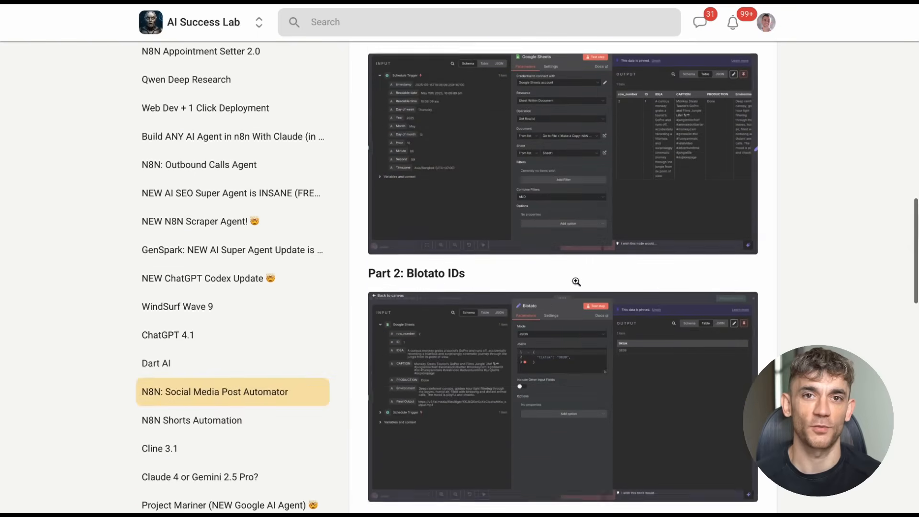
scroll(down, 3)
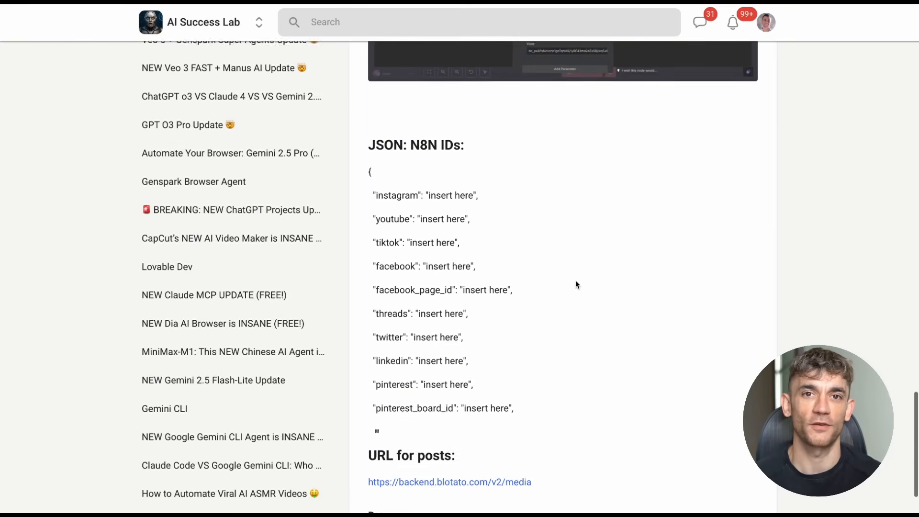
scroll(down, 3)
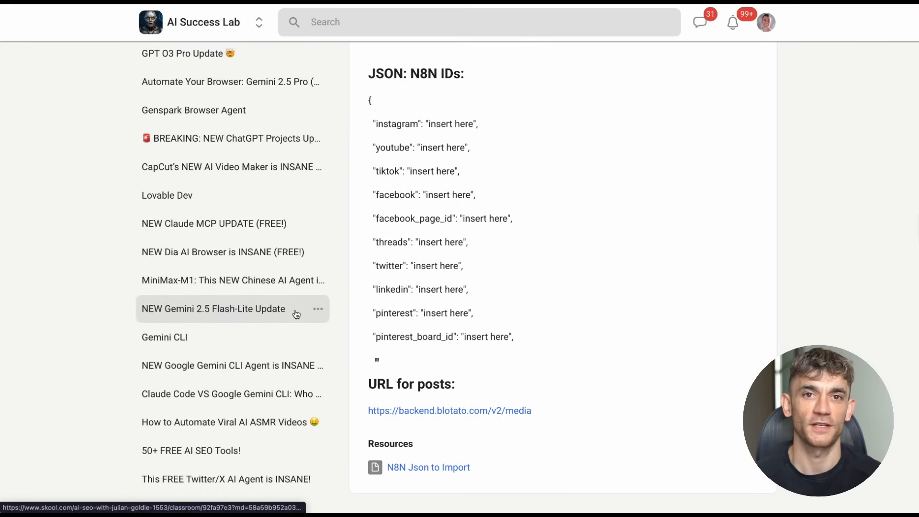
scroll(up, 3)
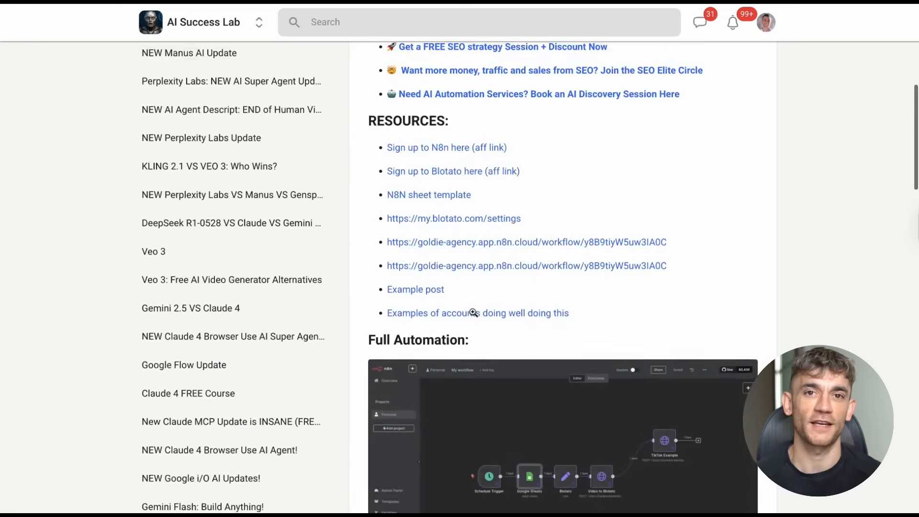
scroll(up, 3)
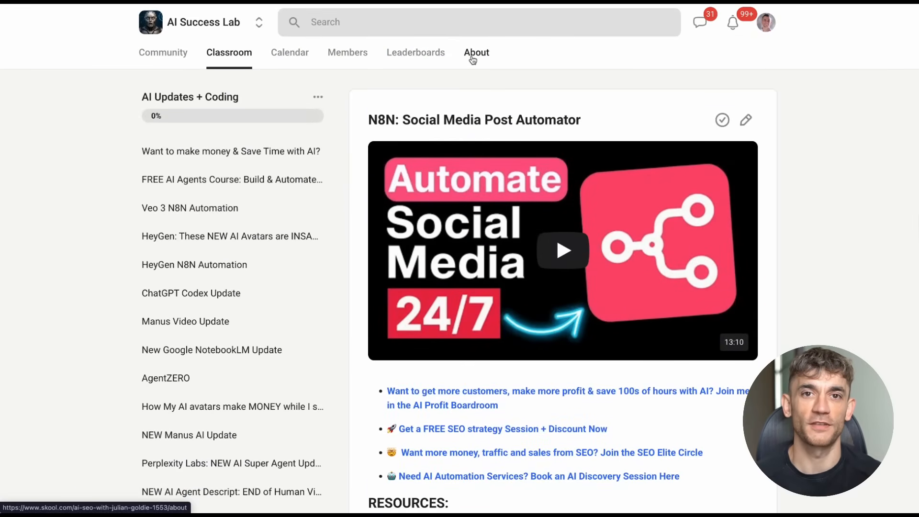
View the AI Success Lab about page and scroll to its free-membership details and included benefits
click(475, 52)
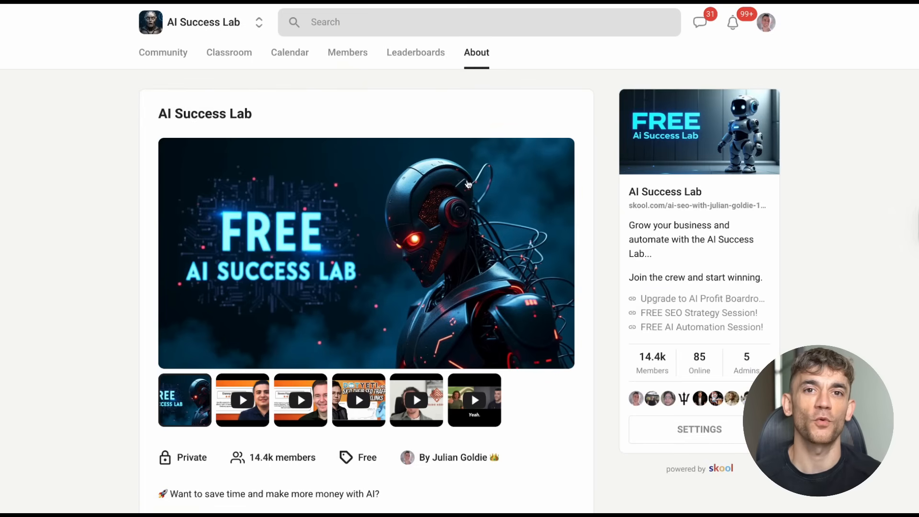
scroll(down, 3)
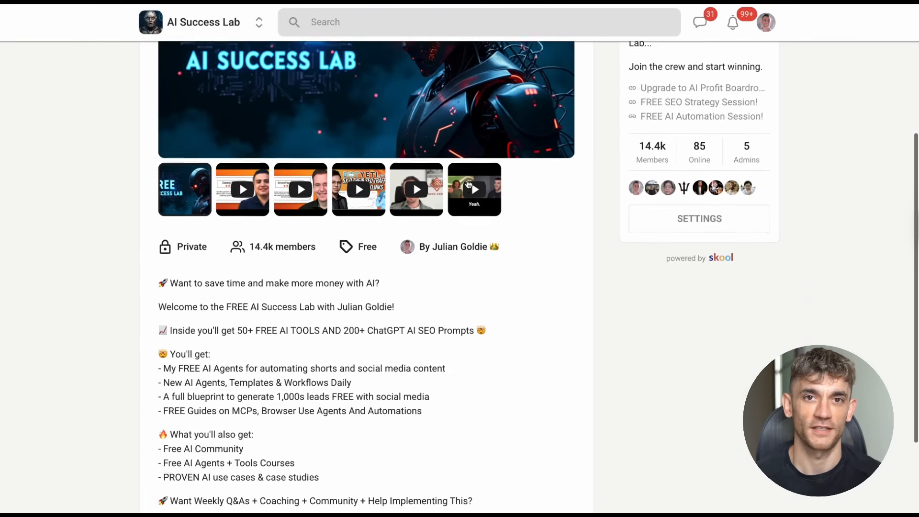
scroll(down, 3)
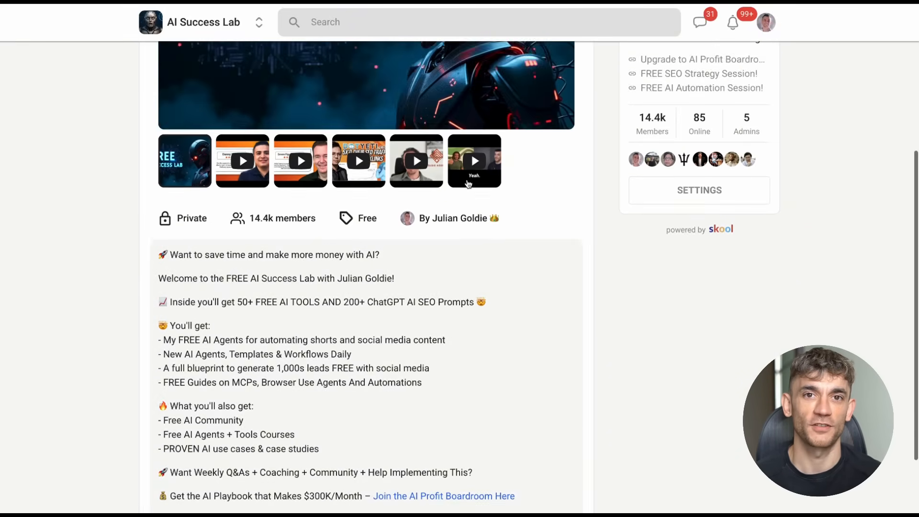